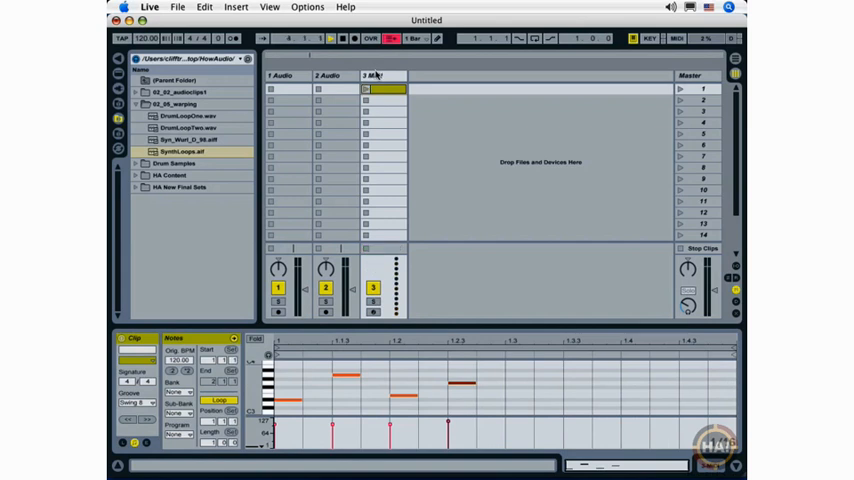
# - Load a Simpler Keys piano preset from Live Devices onto MIDI track 3 and return to its clip
pyautogui.click(378, 76)
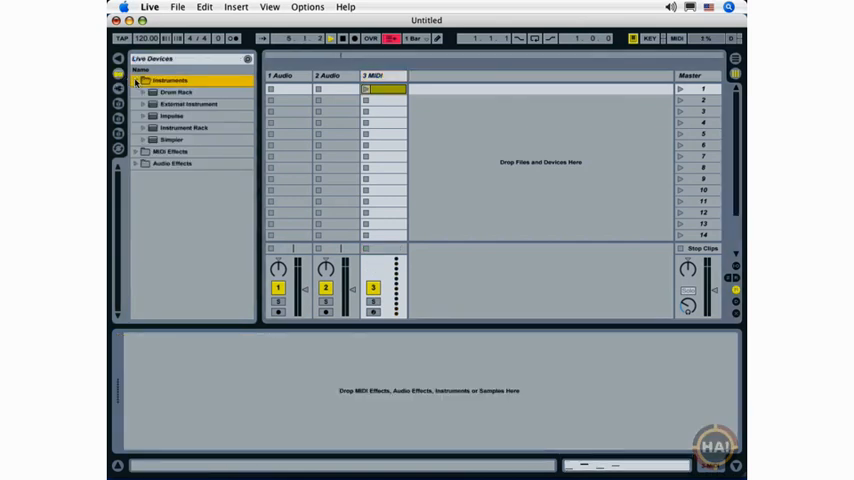
pyautogui.click(144, 140)
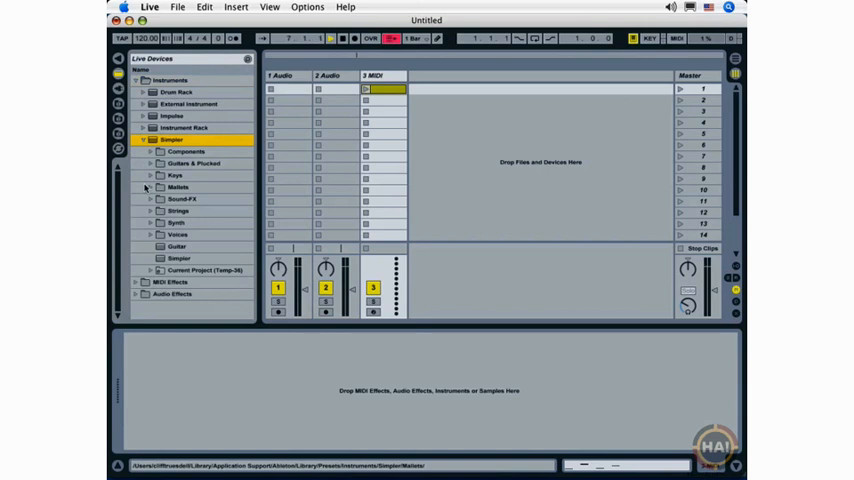
pyautogui.click(174, 176)
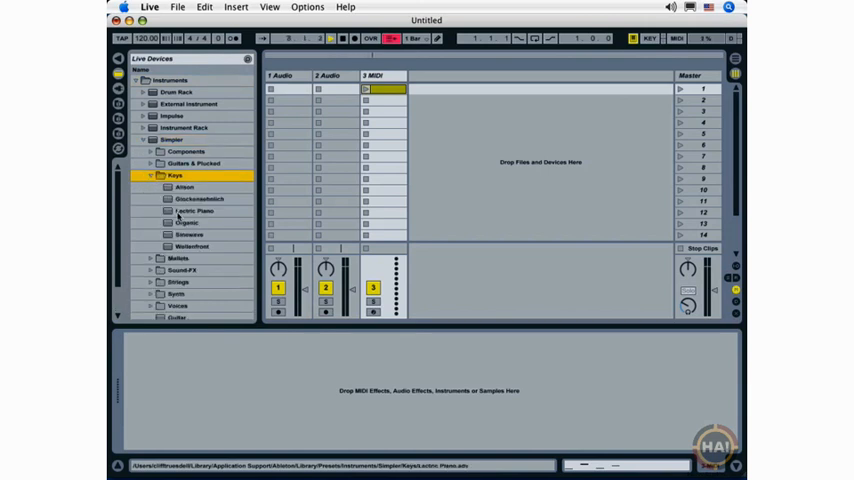
pyautogui.click(196, 212)
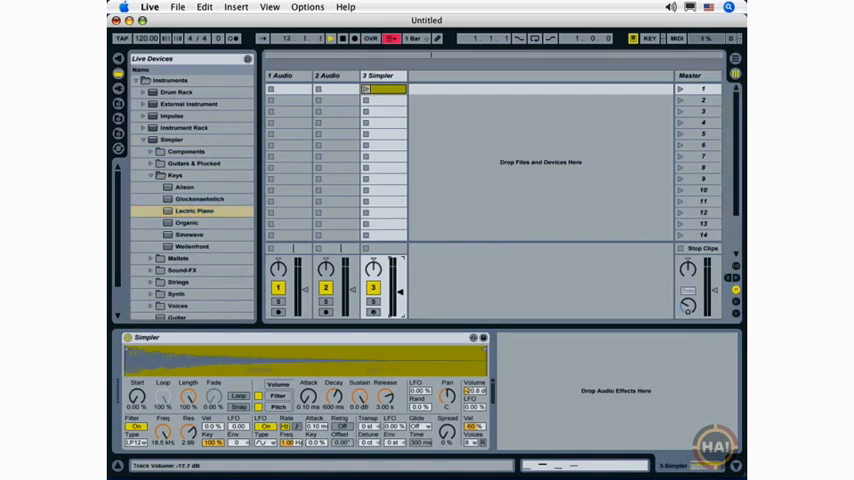
pyautogui.click(368, 88)
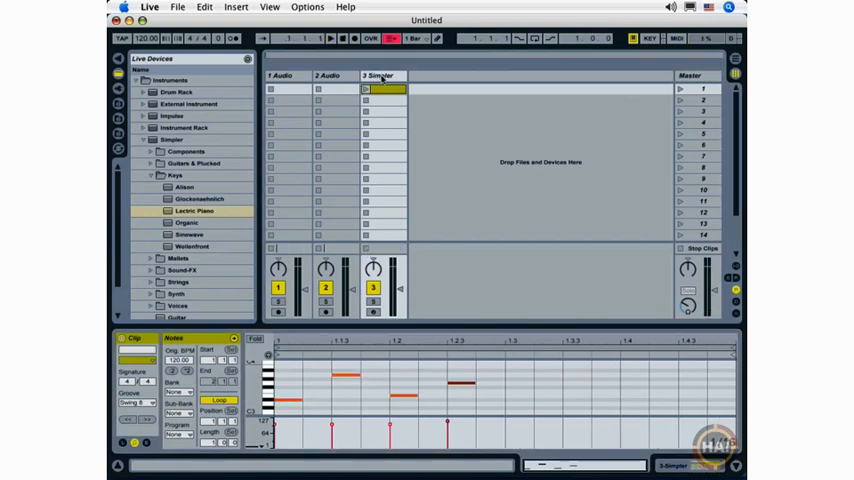
# - Audition other Simpler Keys presets, such as the organ, on the third track
pyautogui.click(386, 88)
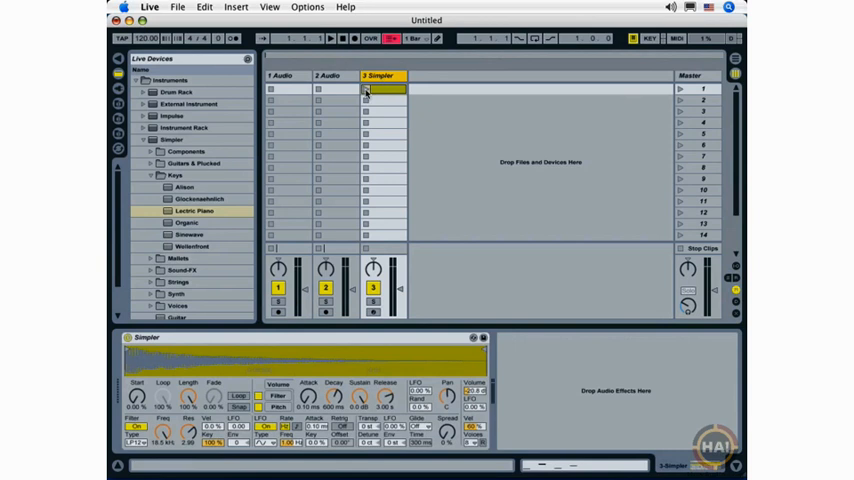
pyautogui.click(196, 212)
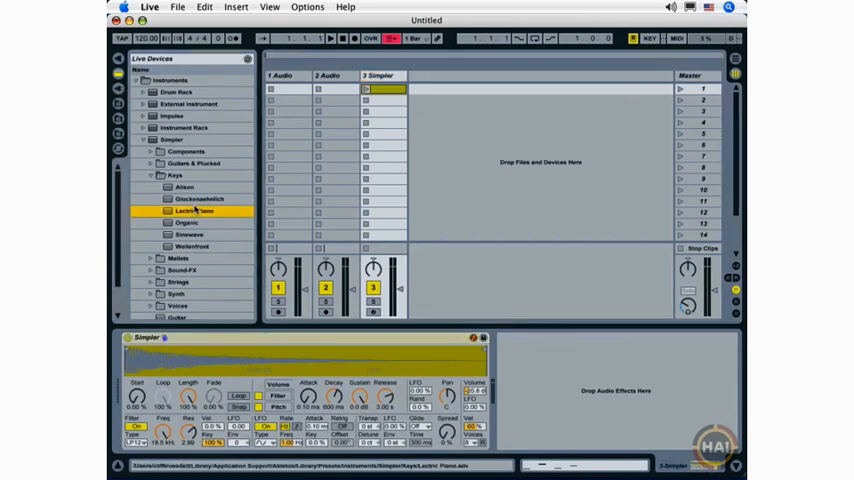
pyautogui.click(196, 200)
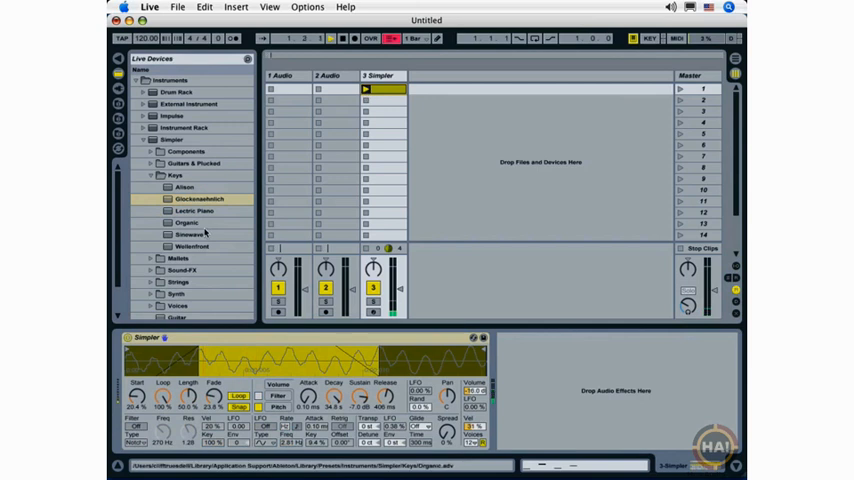
pyautogui.click(196, 200)
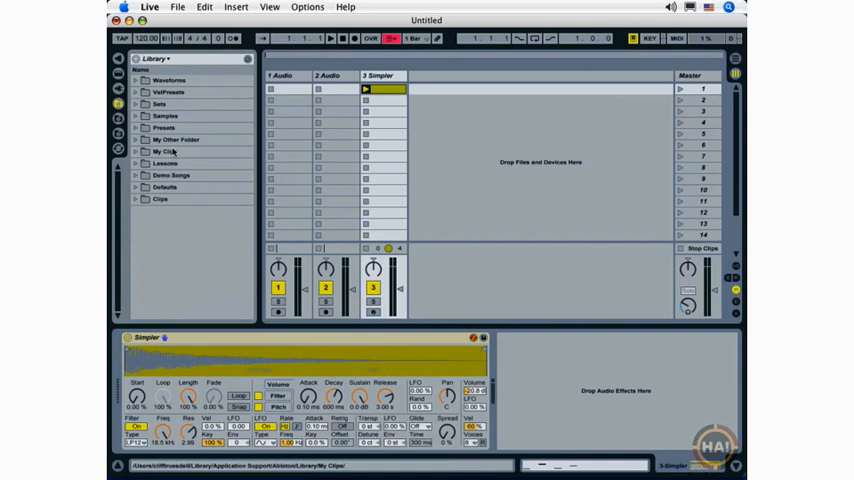
# - Save the piano clip into the My Clips library folder and bring the saved clip into the session
pyautogui.click(136, 152)
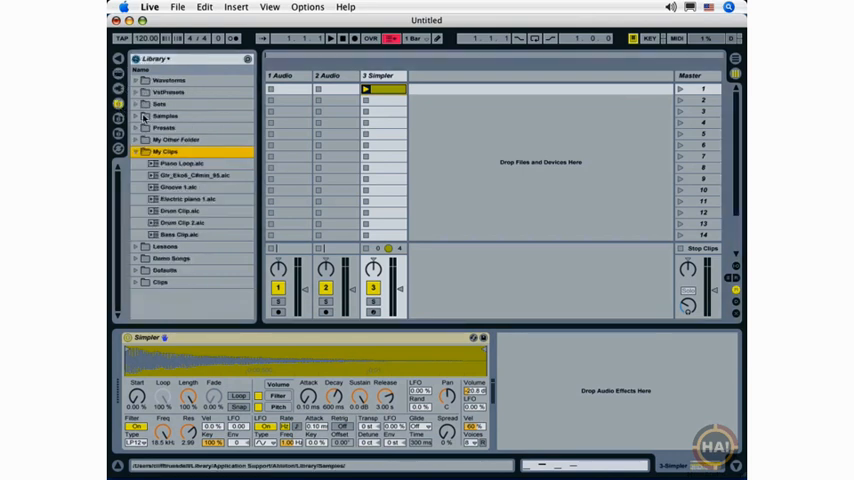
pyautogui.click(168, 152)
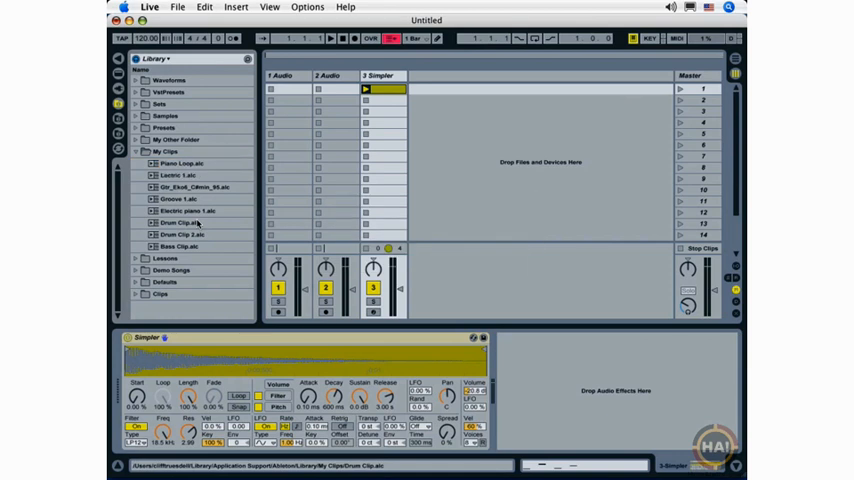
pyautogui.click(186, 176)
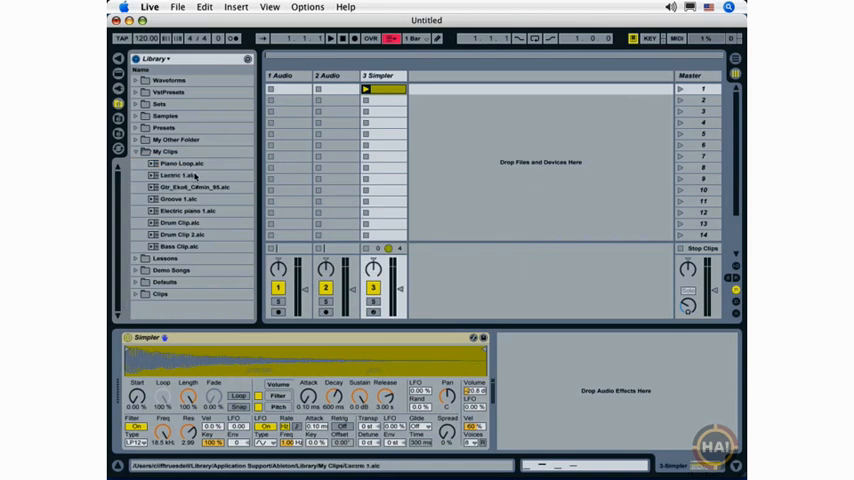
pyautogui.click(178, 176)
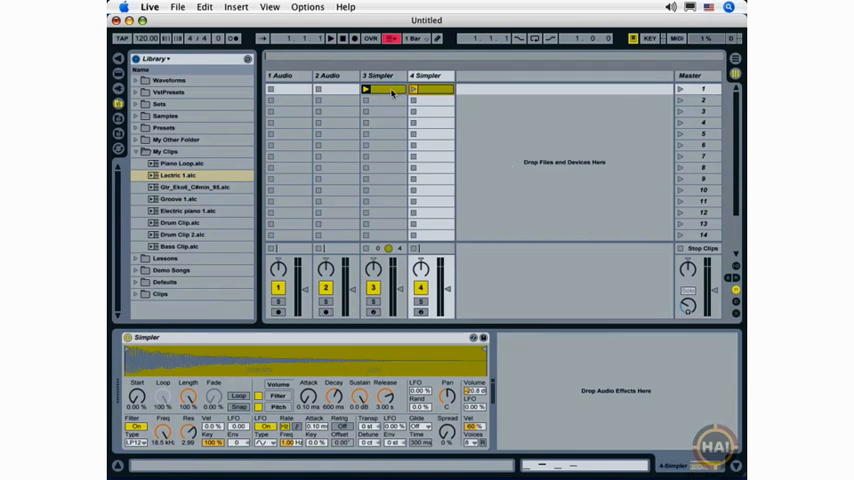
# - Show the notes of the saved clip now loaded on the new fourth track
pyautogui.click(366, 88)
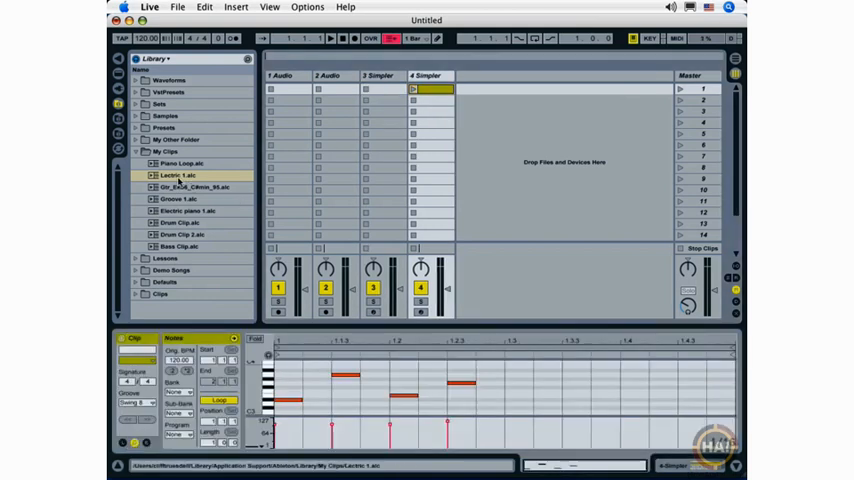
# - Duplicate the track 4 clip with Cmd+D and rearrange notes in the copy as a variation
pyautogui.click(412, 88)
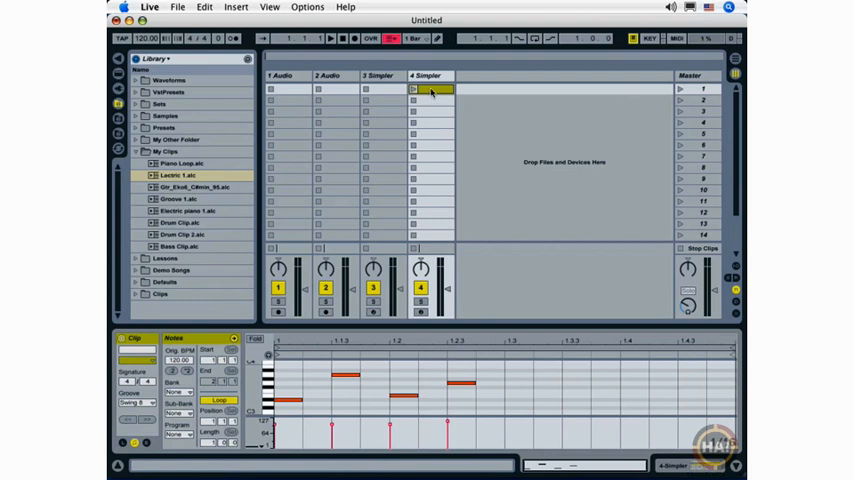
pyautogui.click(428, 100)
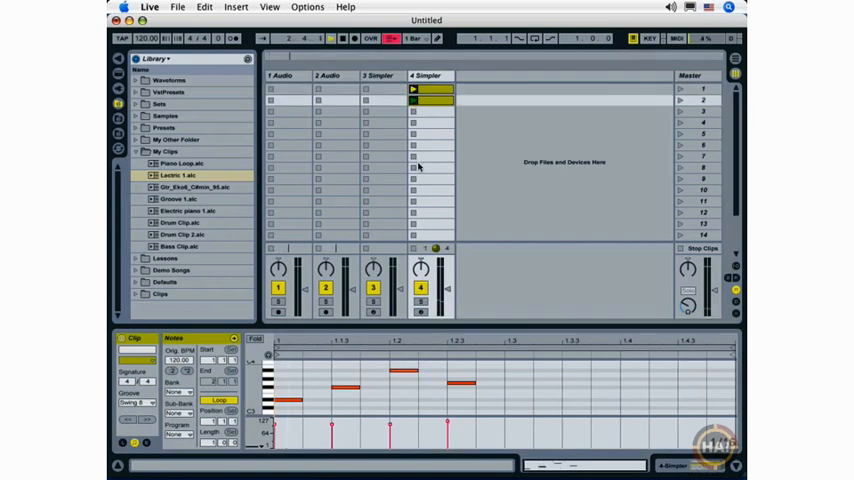
pyautogui.click(412, 90)
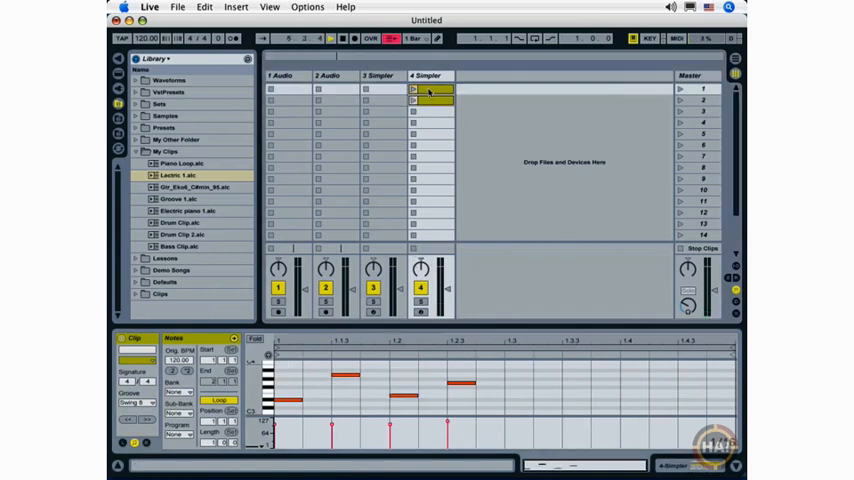
pyautogui.click(330, 38)
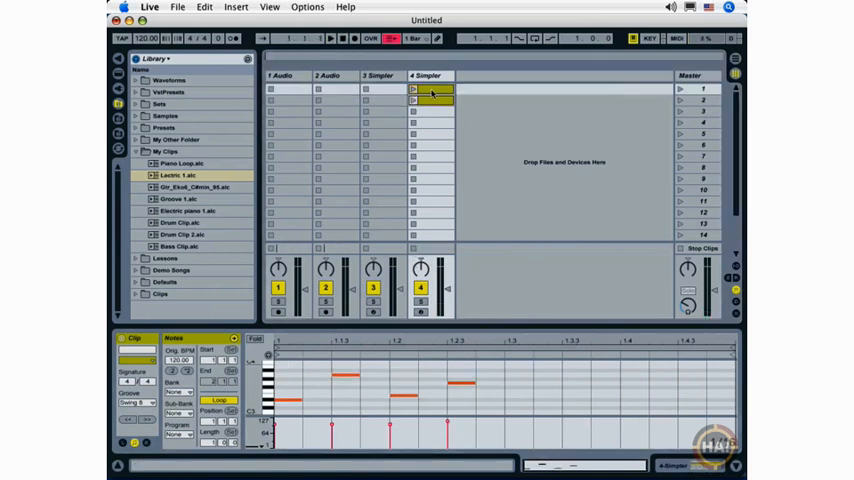
# - Edit the variation clip's notes on track 4 in the MIDI note editor
pyautogui.click(430, 92)
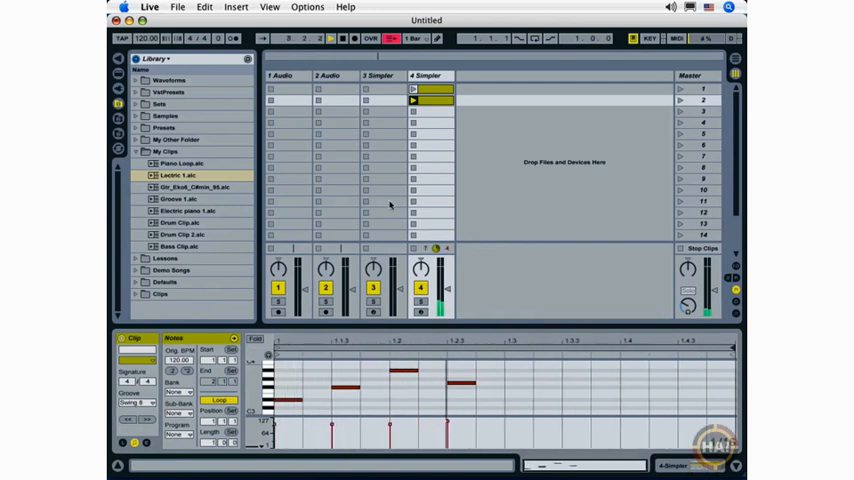
pyautogui.click(330, 38)
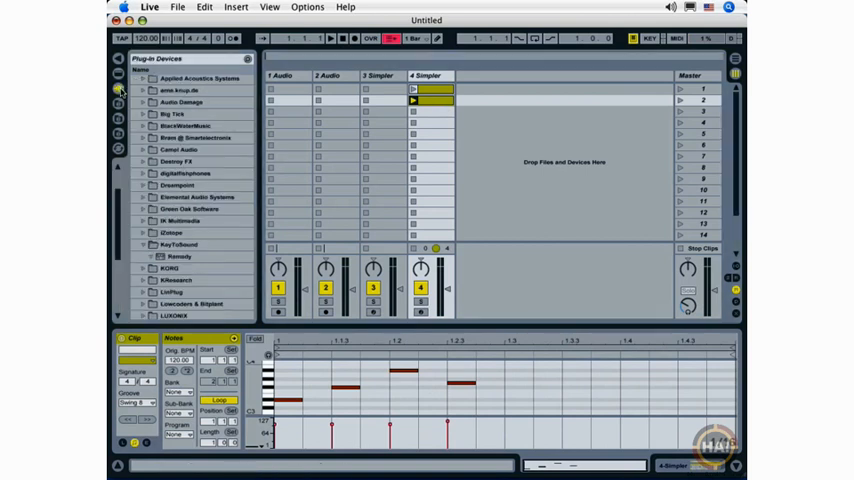
# - Add a Filter Delay preset from Audio Effects onto track 4's device chain
pyautogui.click(118, 90)
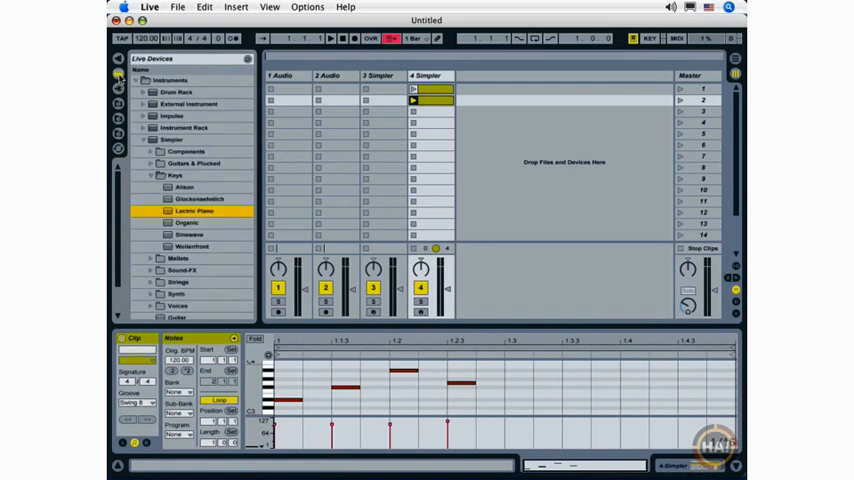
pyautogui.click(136, 80)
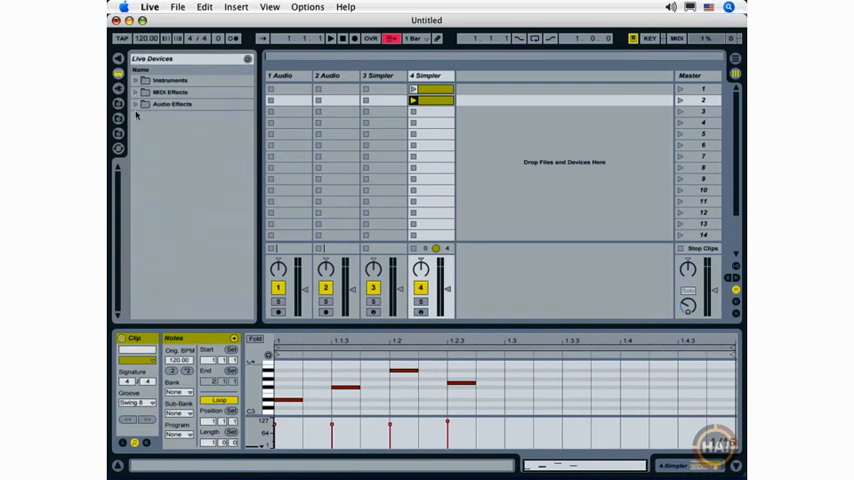
pyautogui.click(136, 104)
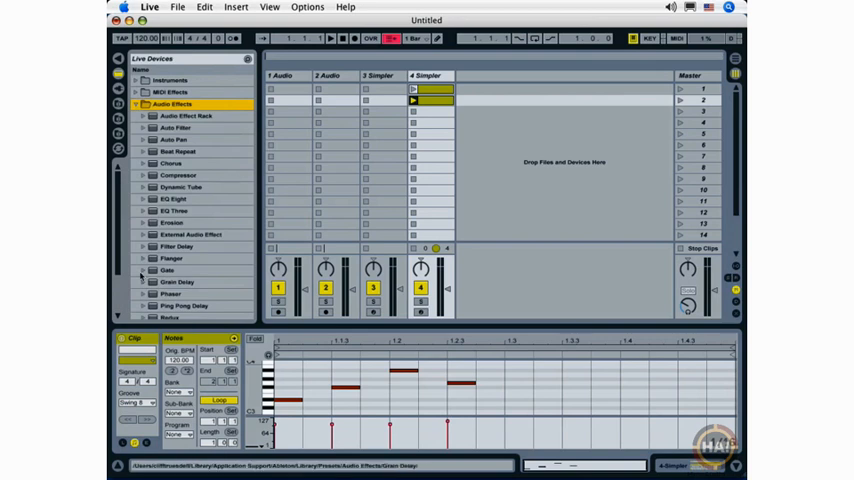
pyautogui.scroll(-3)
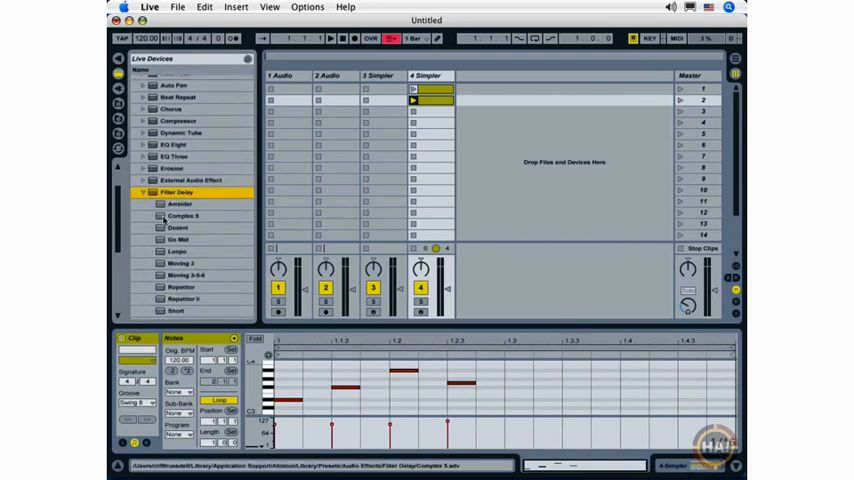
pyautogui.click(176, 240)
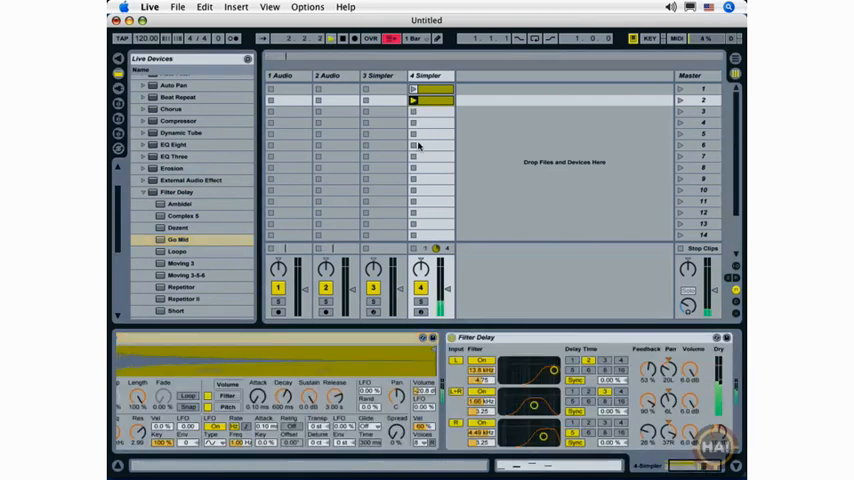
pyautogui.click(342, 38)
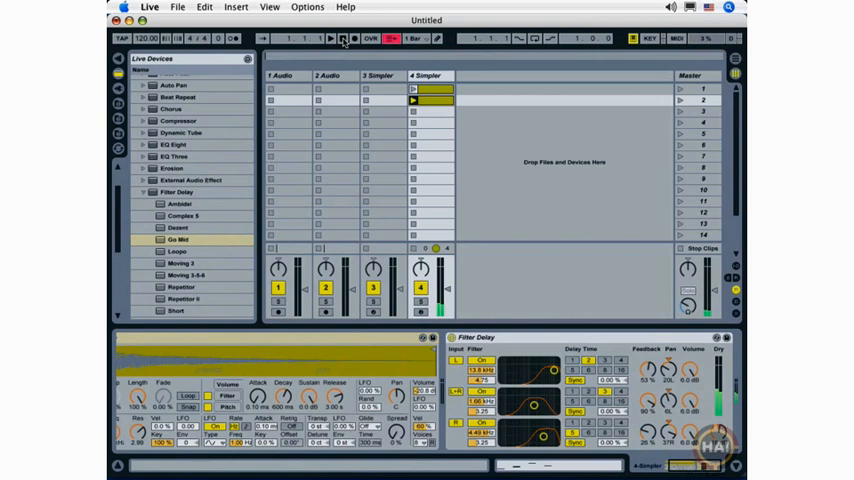
pyautogui.click(144, 192)
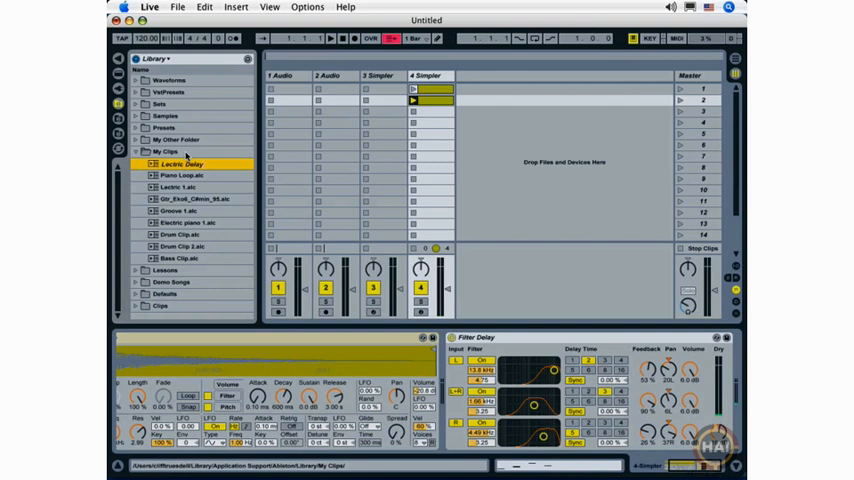
# - Pick the newly saved delay clip in My Clips and bring it back into the session
pyautogui.click(184, 164)
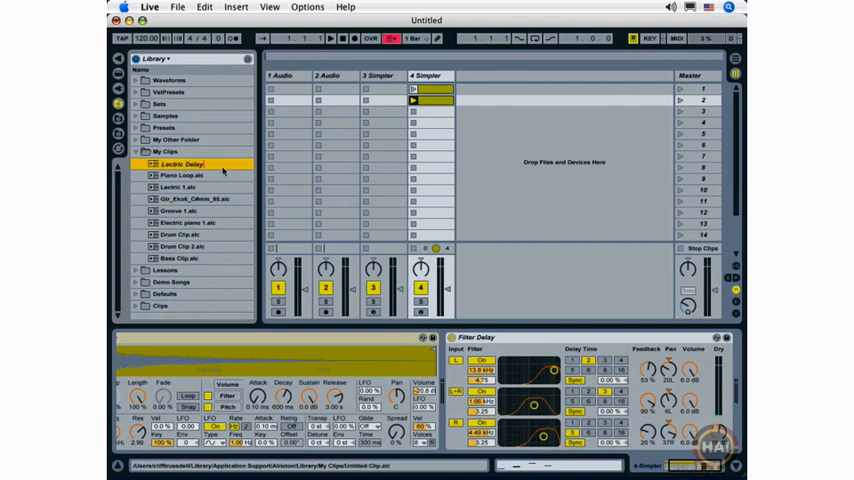
pyautogui.click(184, 176)
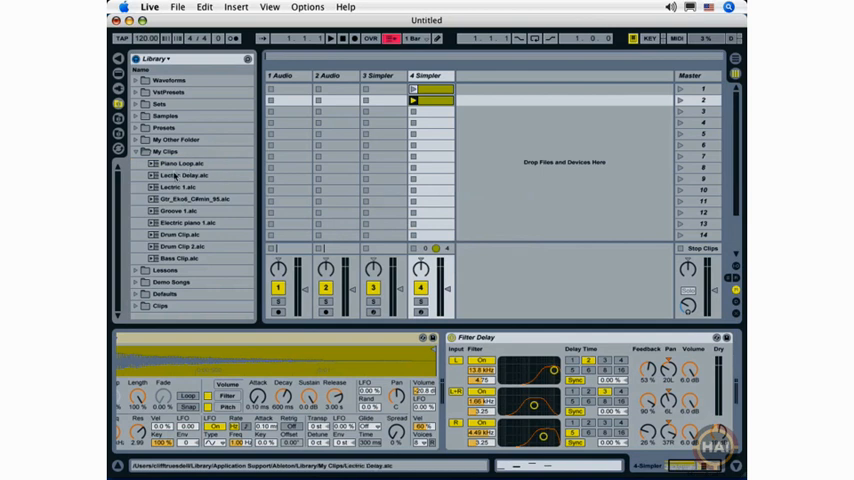
pyautogui.click(186, 176)
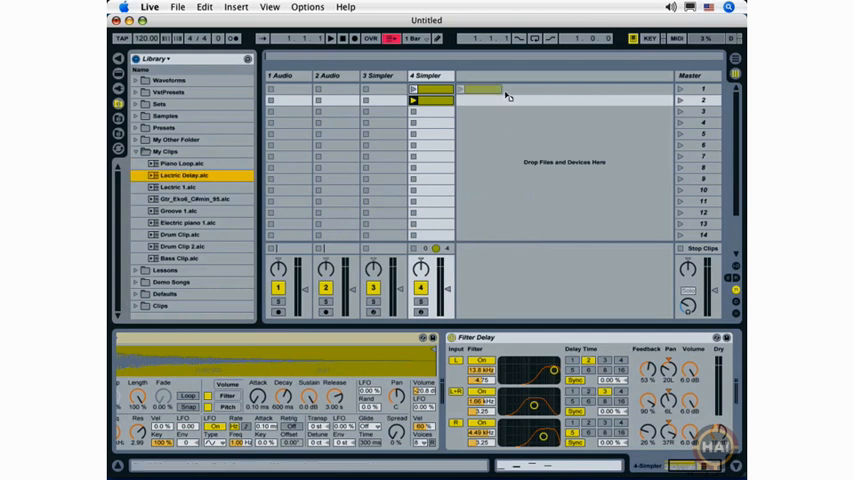